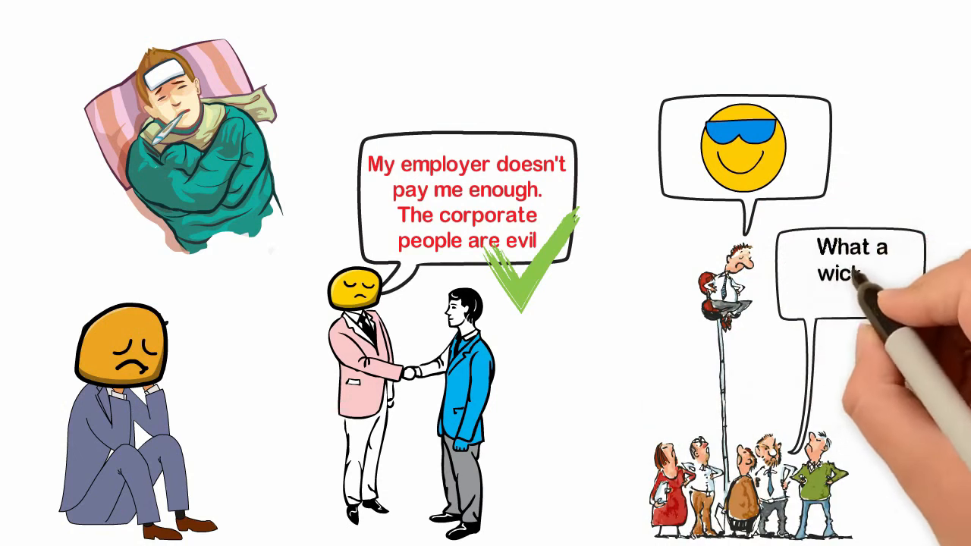
text(wicked perso)
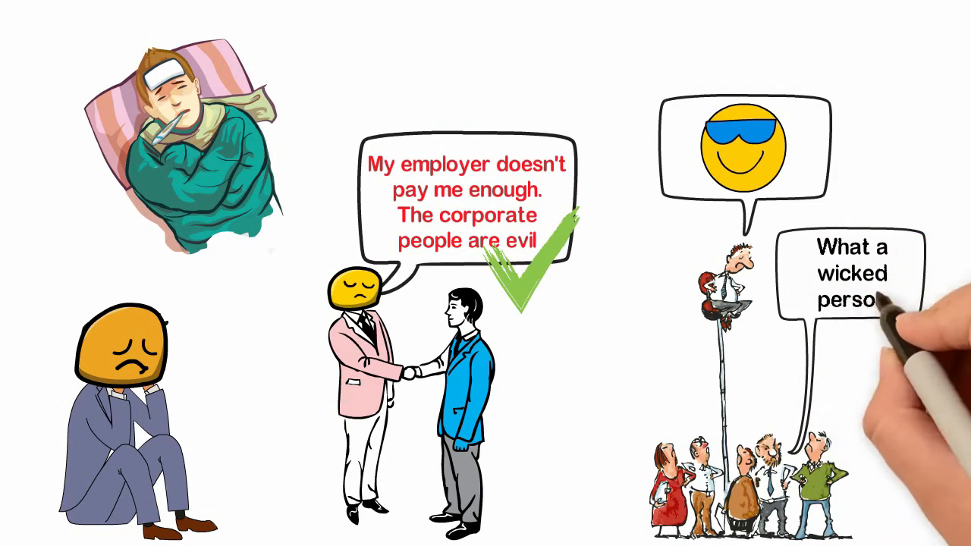